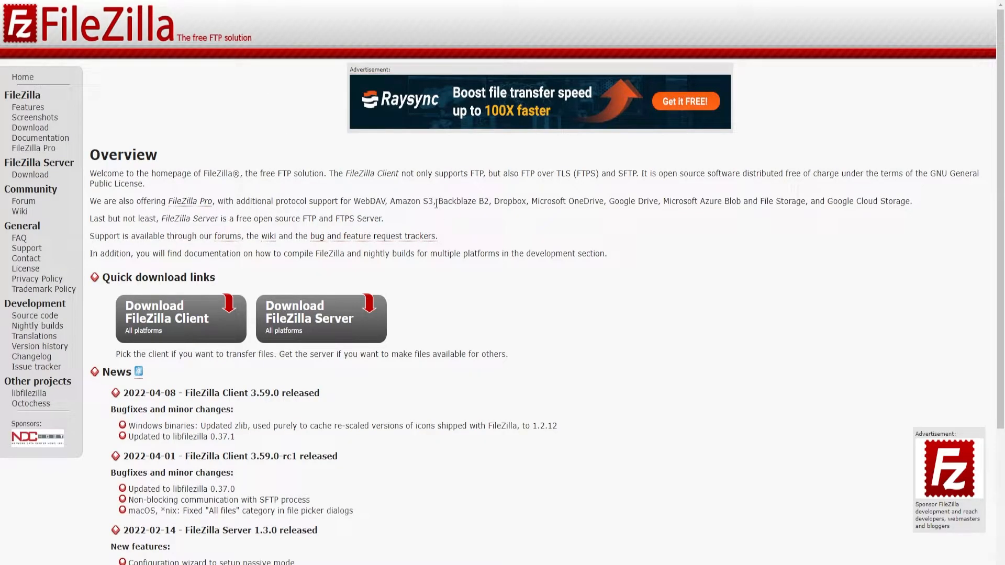
pyautogui.moveTo(378, 371)
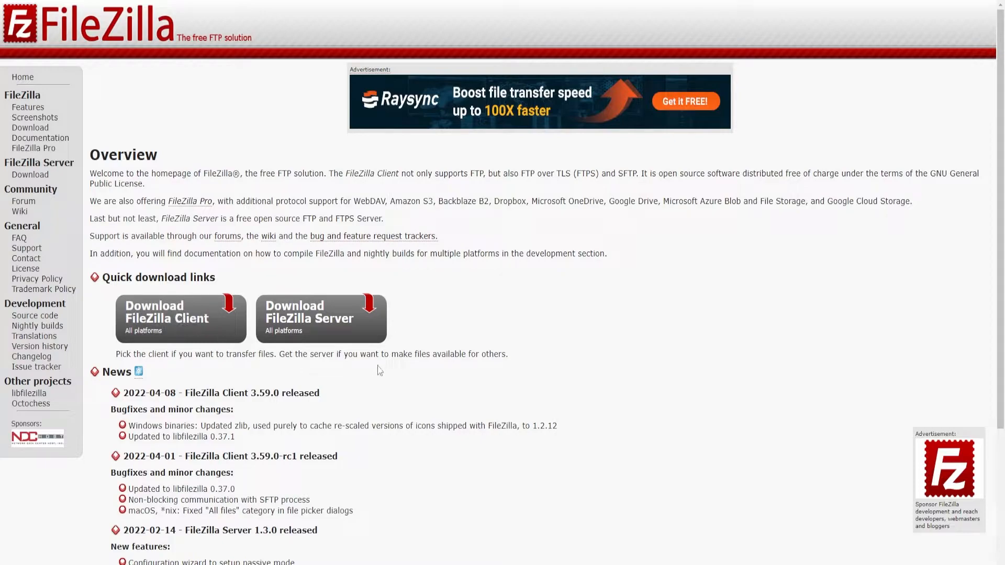
pyautogui.moveTo(333, 313)
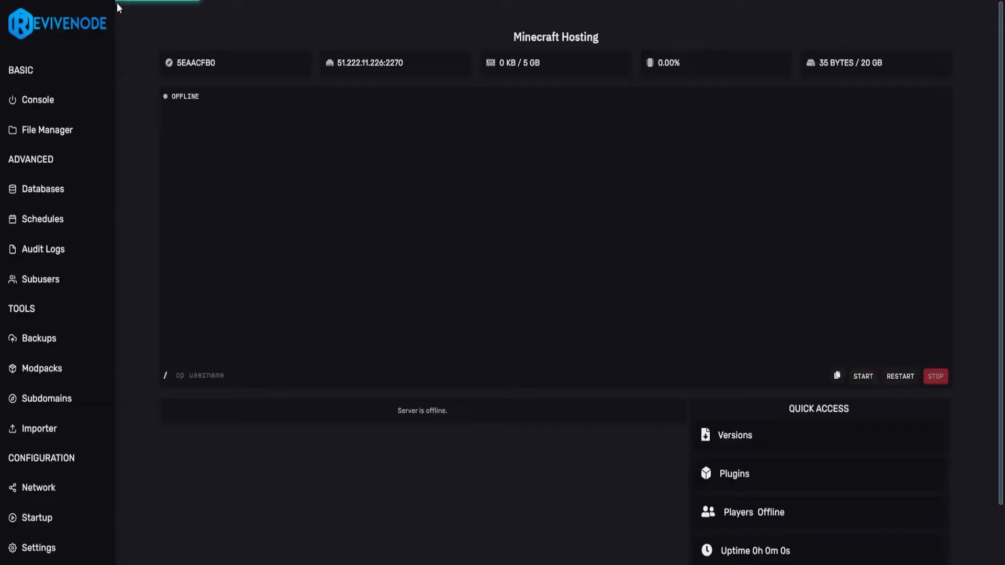
pyautogui.moveTo(139, 79)
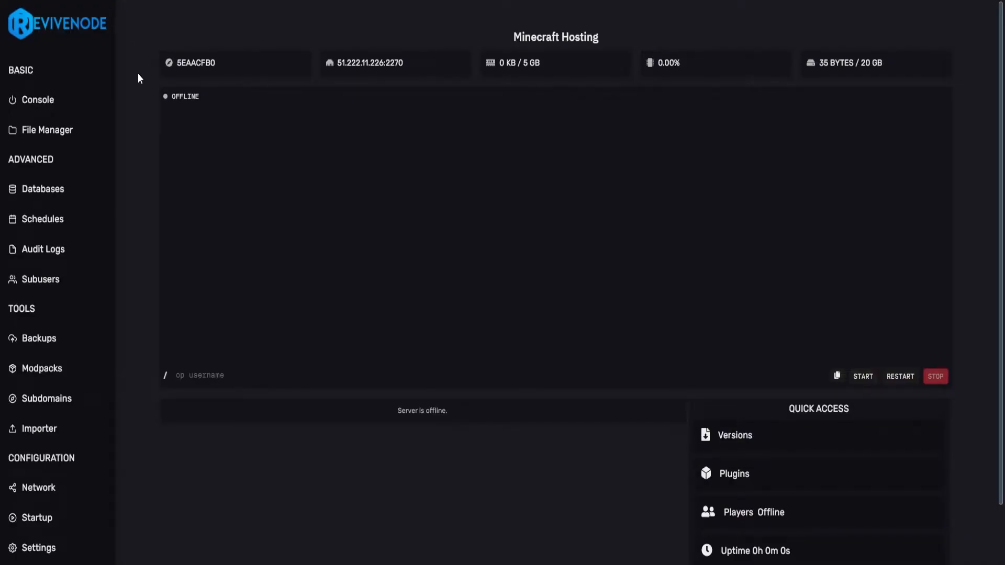
# View the server's SFTP address and username in the Revivenode settings page.
pyautogui.click(39, 547)
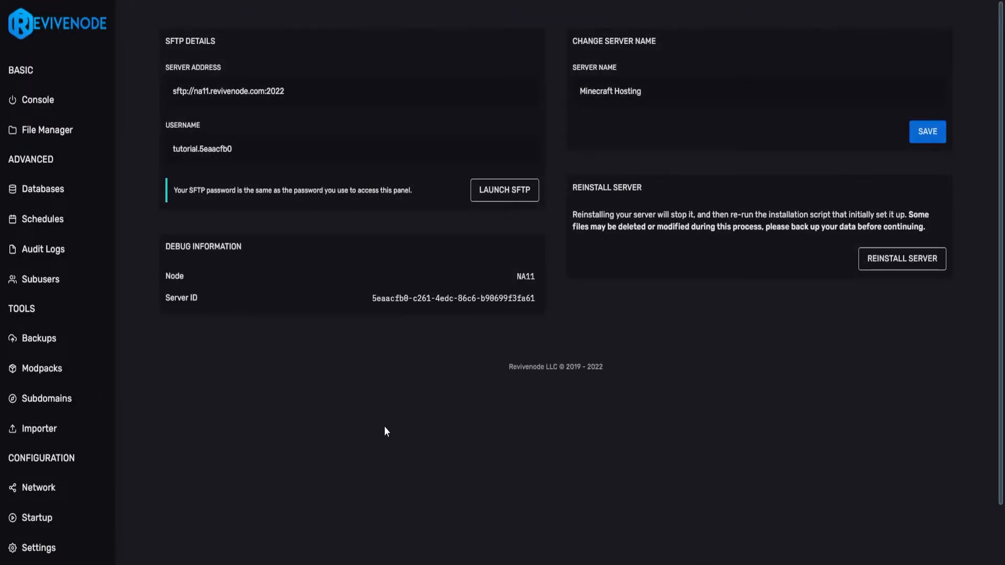
pyautogui.moveTo(202, 141)
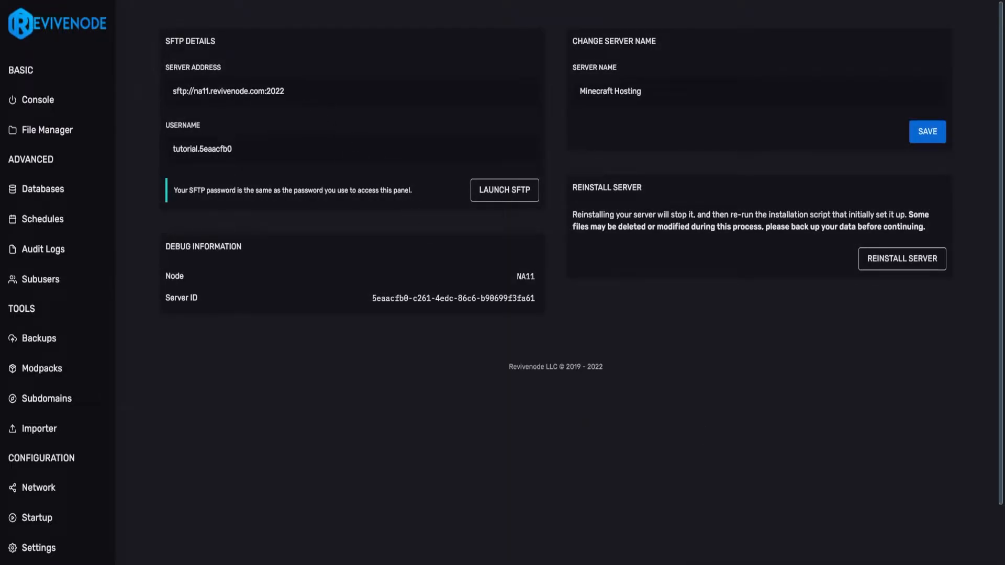
pyautogui.click(503, 190)
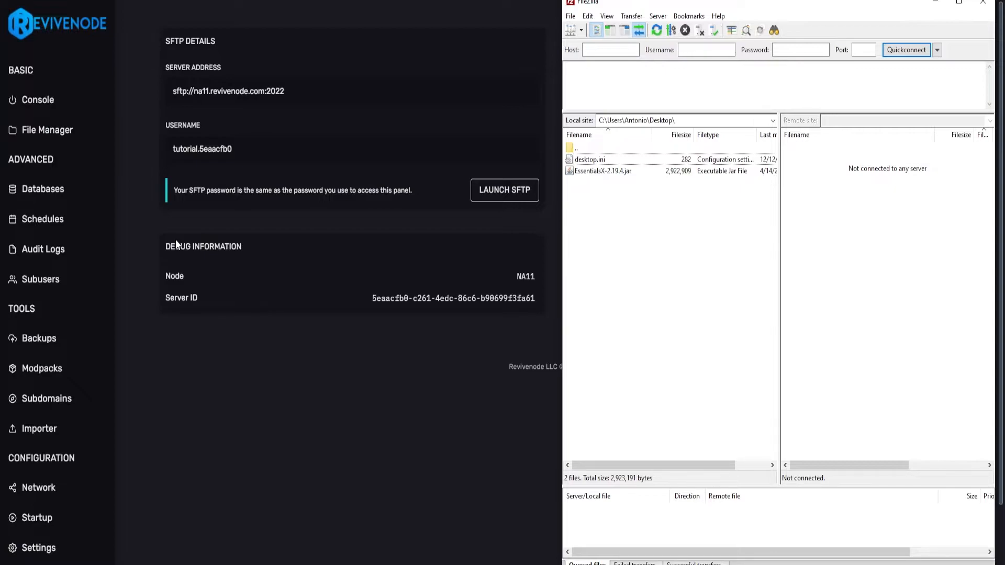
pyautogui.moveTo(506, 282)
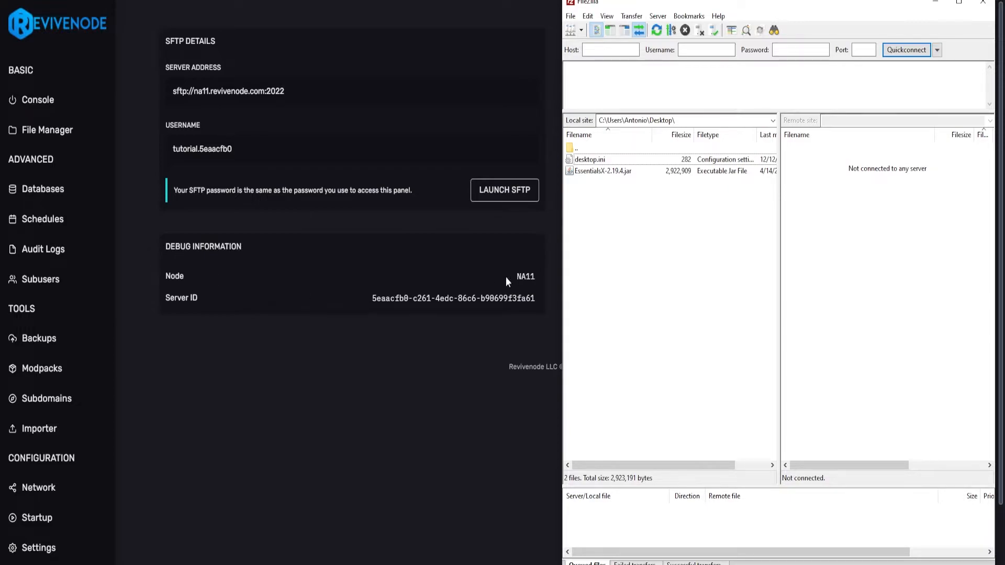
pyautogui.moveTo(570, 30)
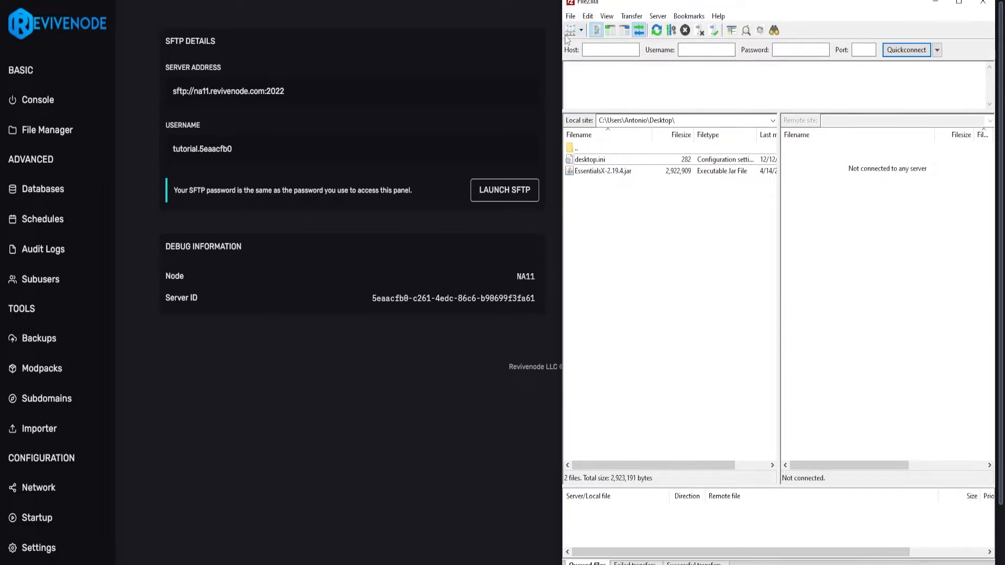
pyautogui.moveTo(569, 31)
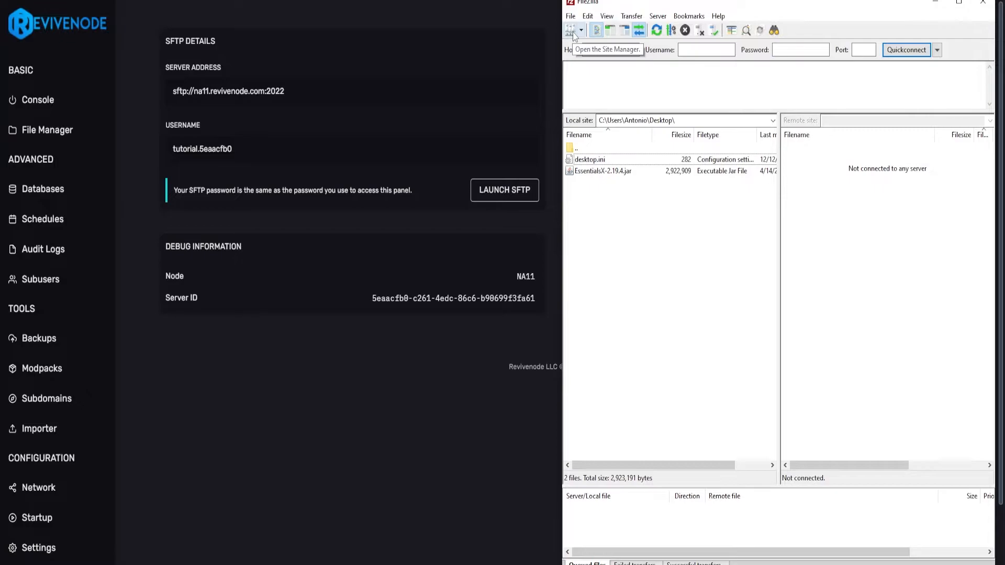
# Bring up the Site Manager with its empty My Sites list.
pyautogui.click(571, 30)
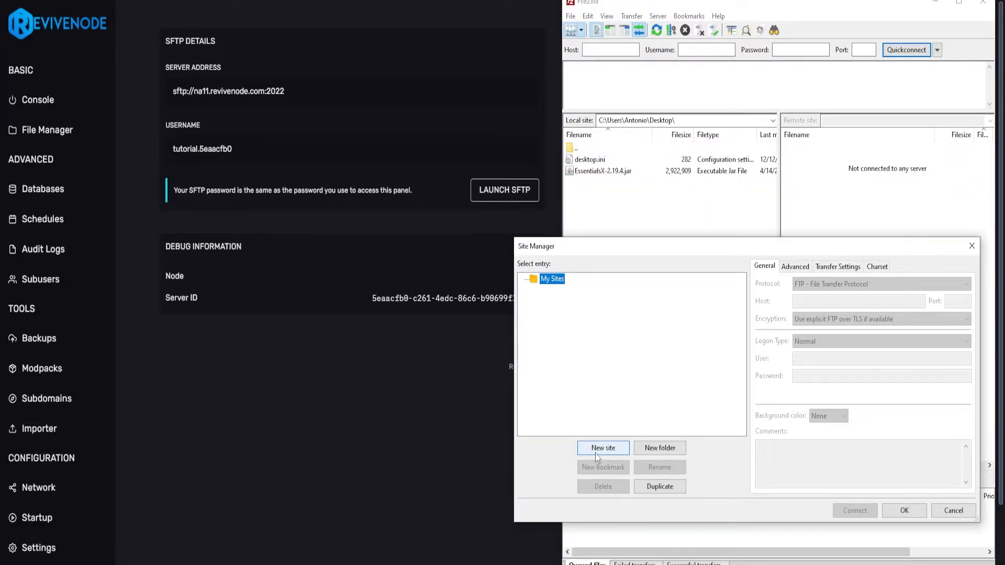
# Create site 'Minecraft Hosting' on SFTP with host sftp://na11.revivenode.com:2022 and user tutorial.5eaacfb0.
pyautogui.click(602, 448)
pyautogui.write('Minecraft Hosting')
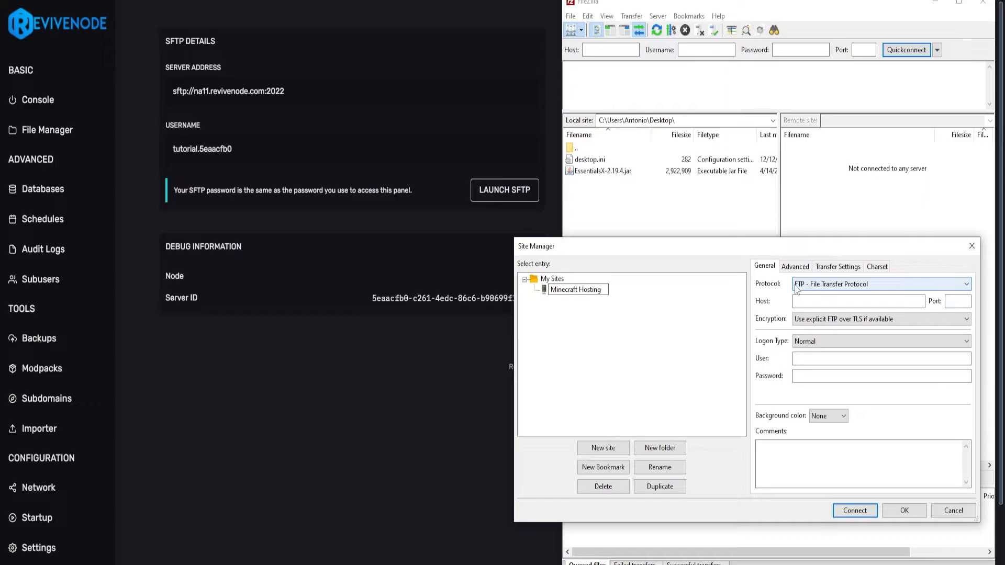
pyautogui.click(880, 283)
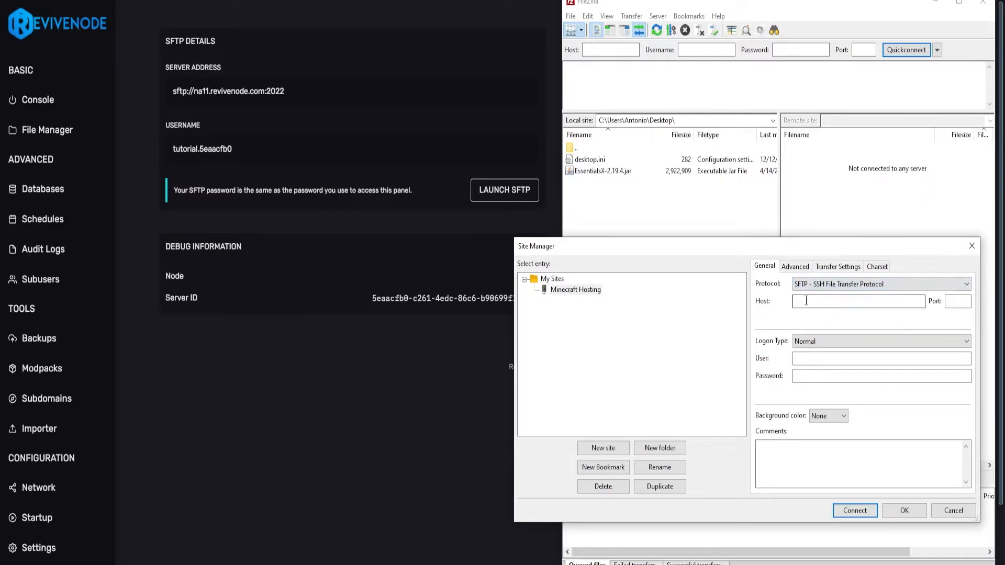
pyautogui.moveTo(206, 100)
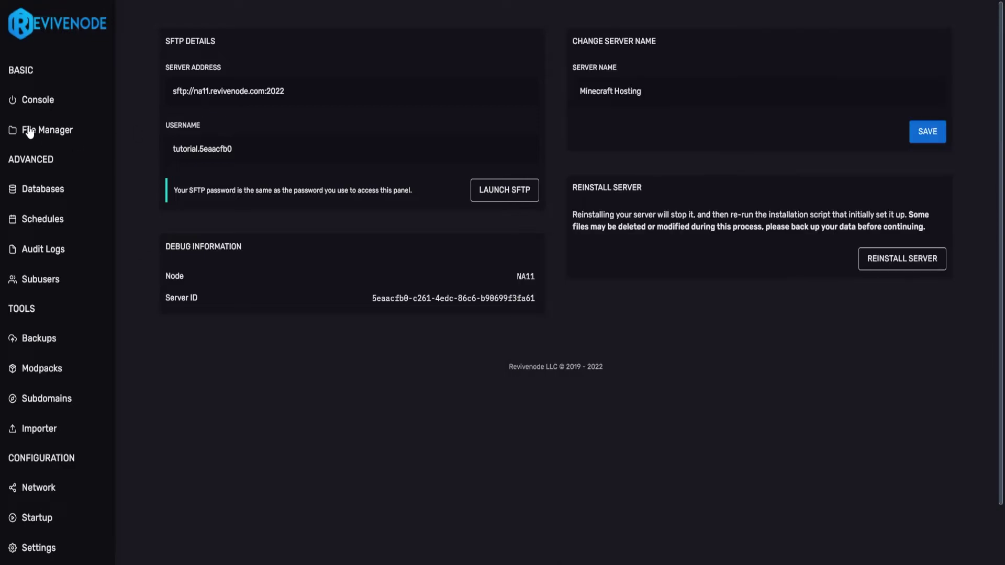
pyautogui.moveTo(196, 95)
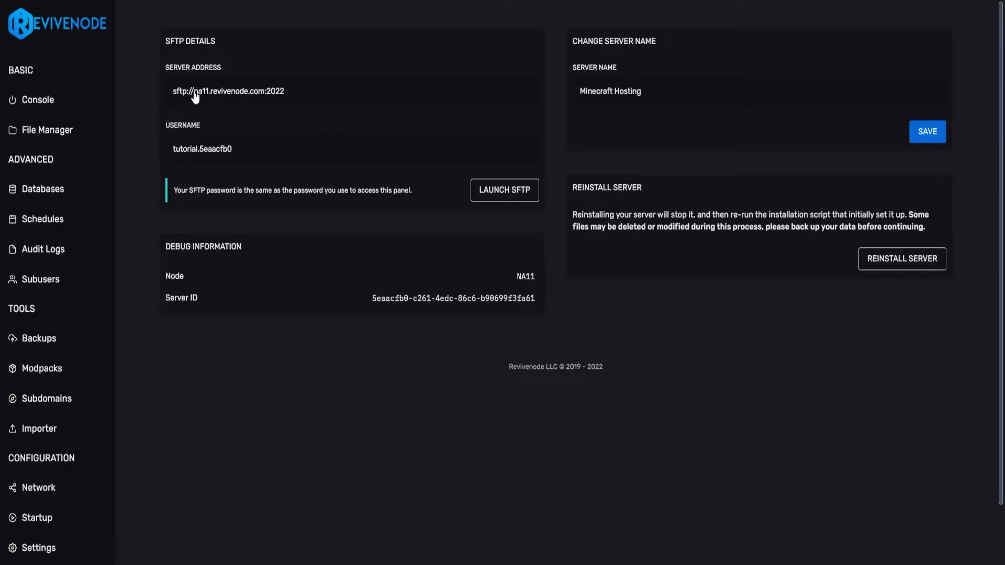
pyautogui.click(503, 190)
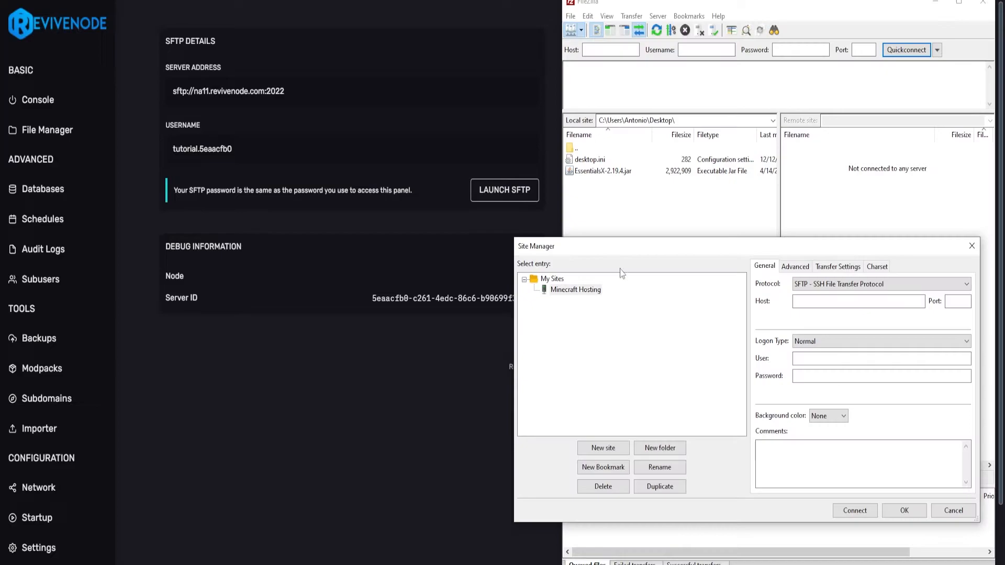
pyautogui.write('sftp://na11.revivenode.com:2022')
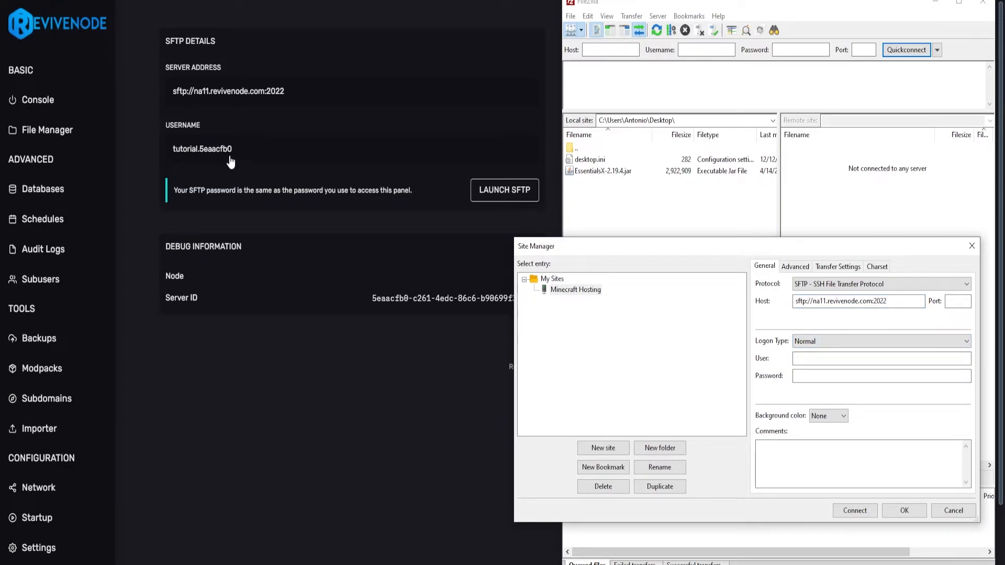
pyautogui.write('tutorial.5eaacfb0')
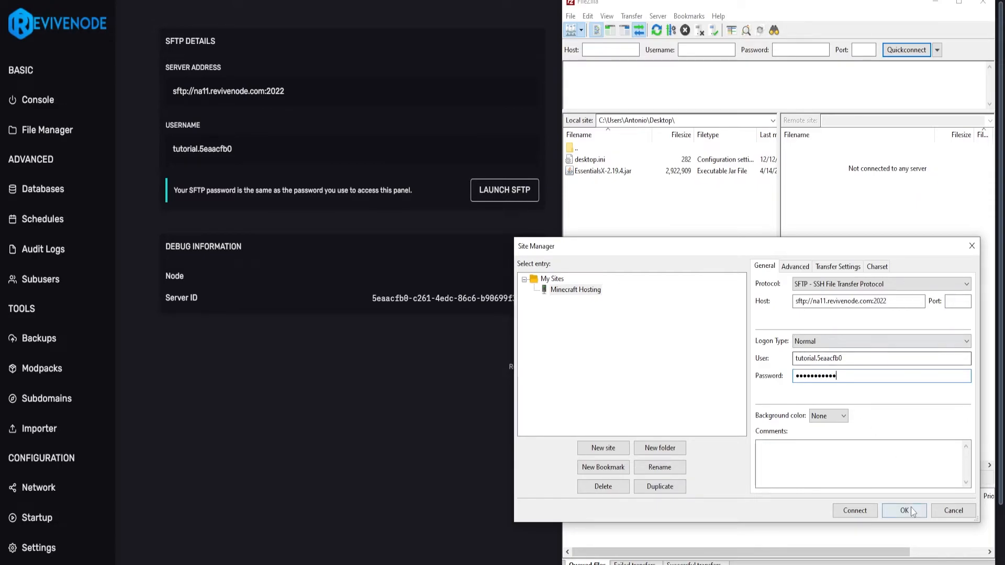
# Save the site, connect to Minecraft Hosting and trust the unknown host key.
pyautogui.click(903, 511)
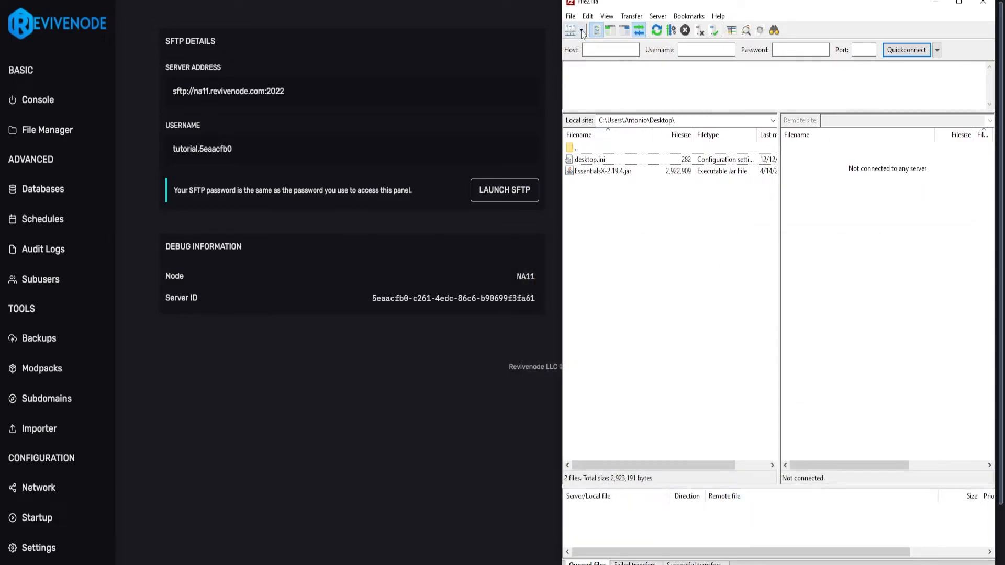
pyautogui.click(581, 31)
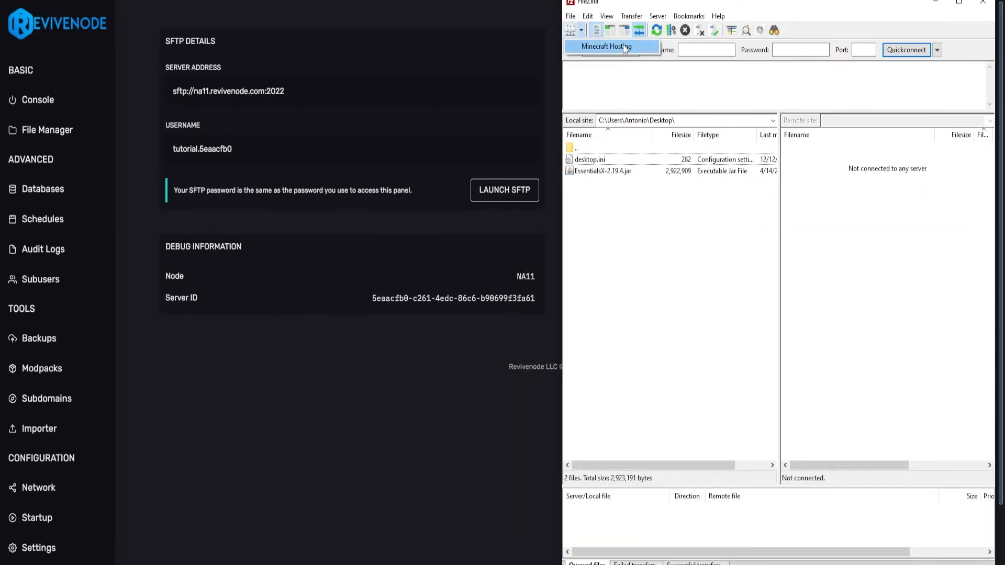
pyautogui.click(604, 46)
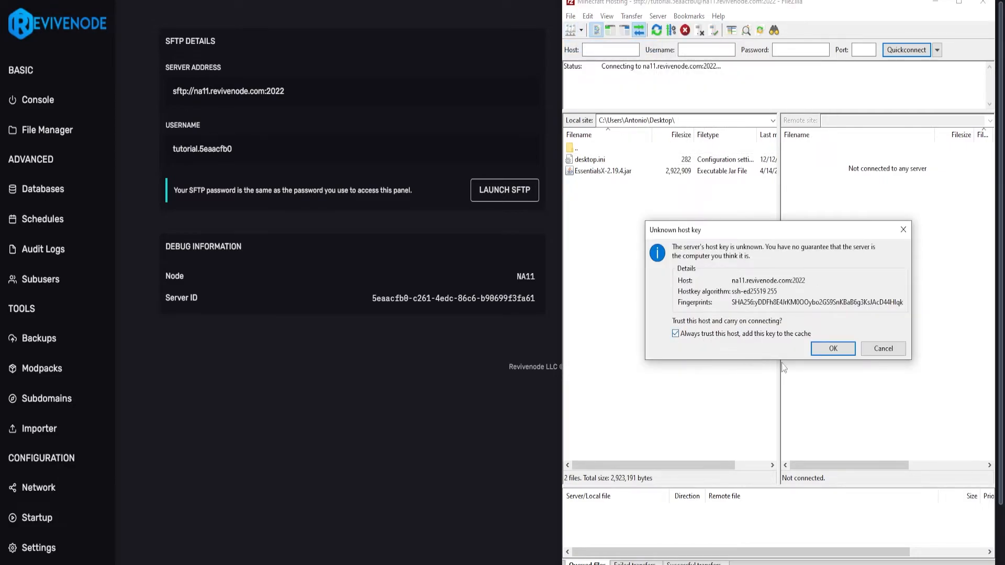
pyautogui.click(831, 347)
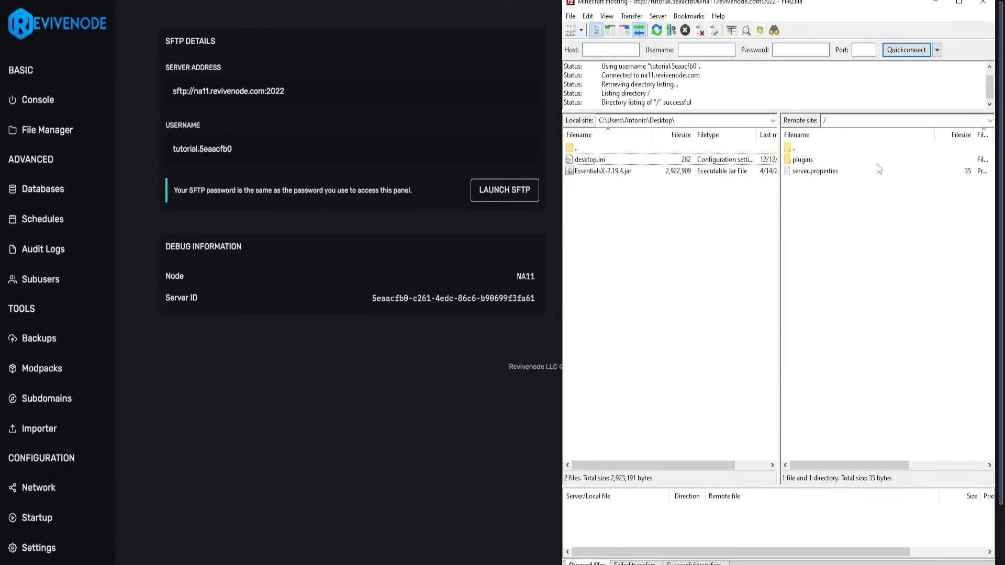
pyautogui.moveTo(47, 130)
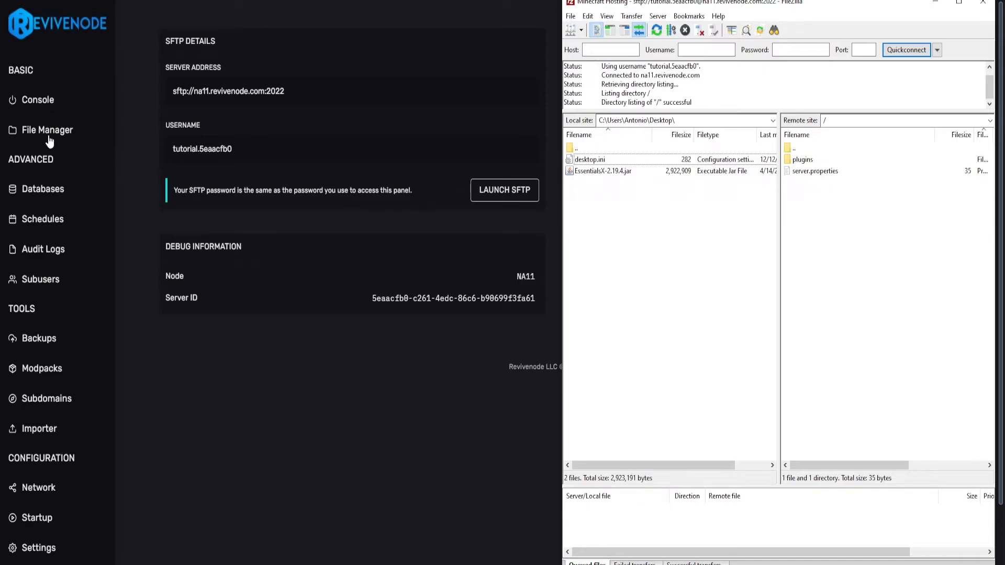
# Show the server files in the panel's File Manager to match the remote listing.
pyautogui.click(46, 130)
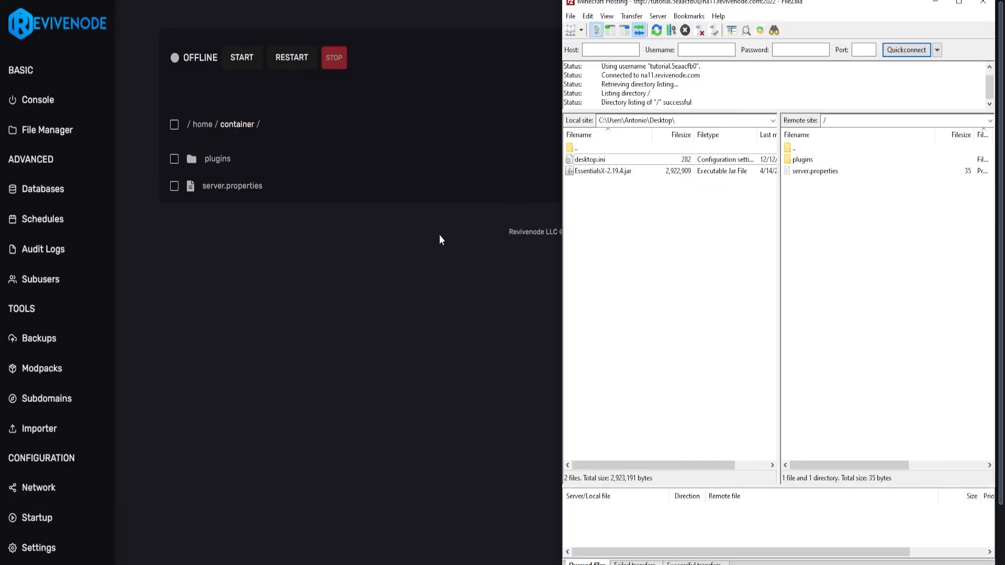
pyautogui.moveTo(647, 187)
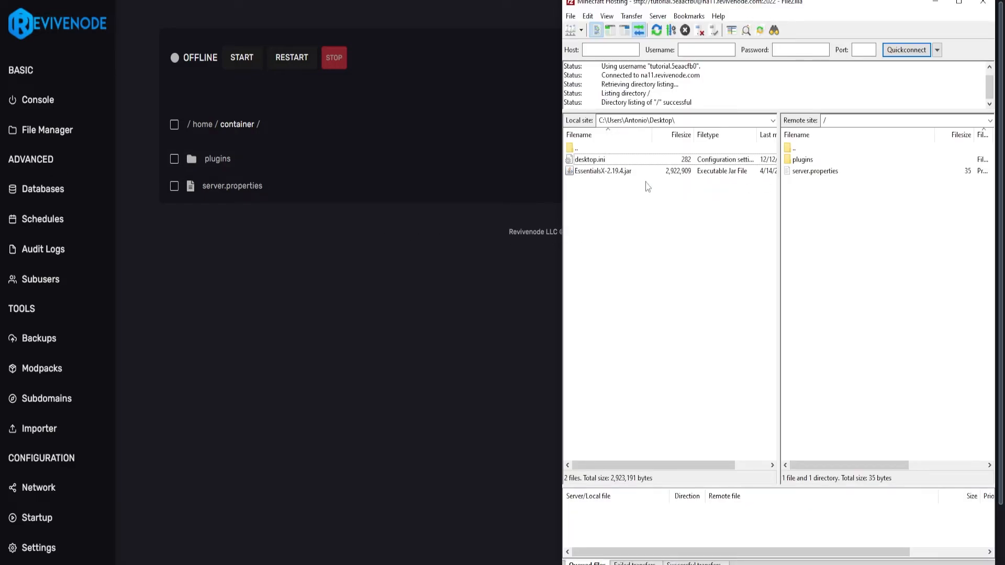
pyautogui.moveTo(813, 165)
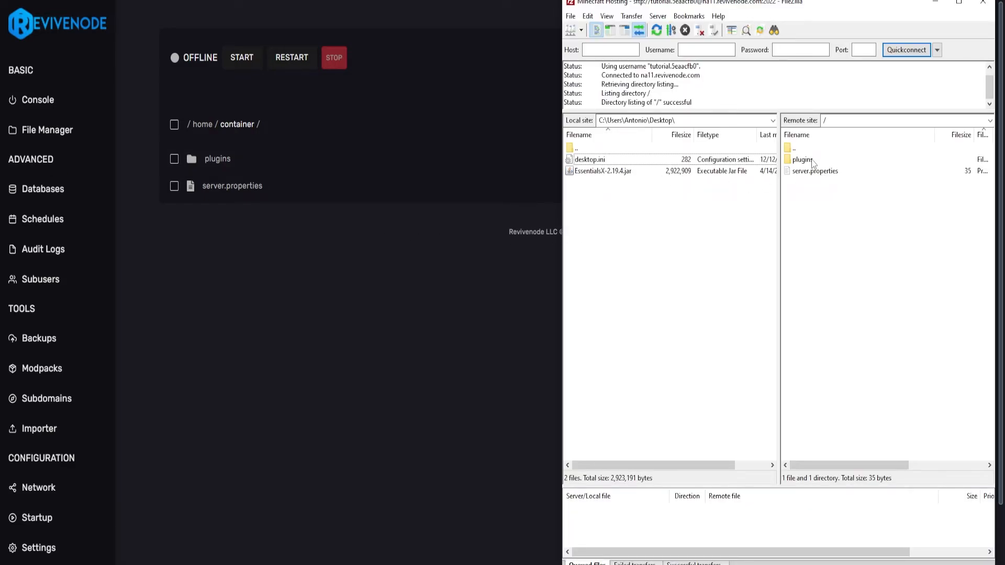
# Upload EssentialsX-2.19.4.jar from the desktop into the remote plugins folder.
pyautogui.doubleClick(801, 159)
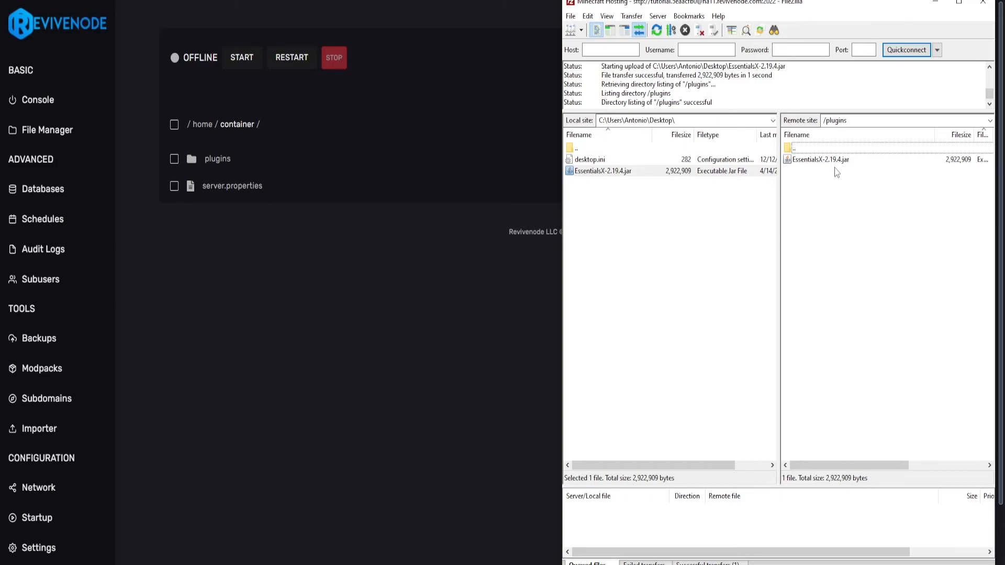
pyautogui.rightClick(820, 159)
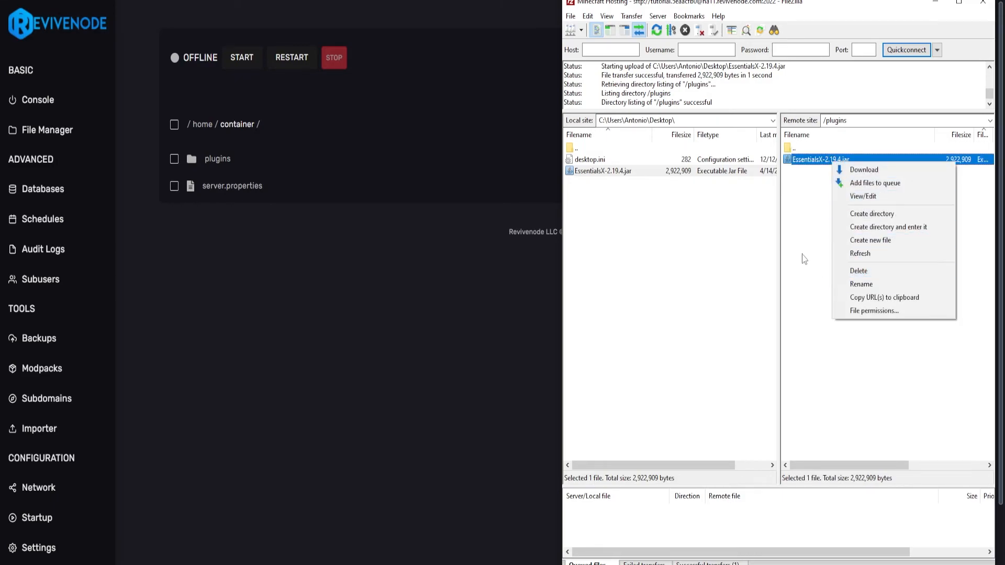
pyautogui.click(391, 281)
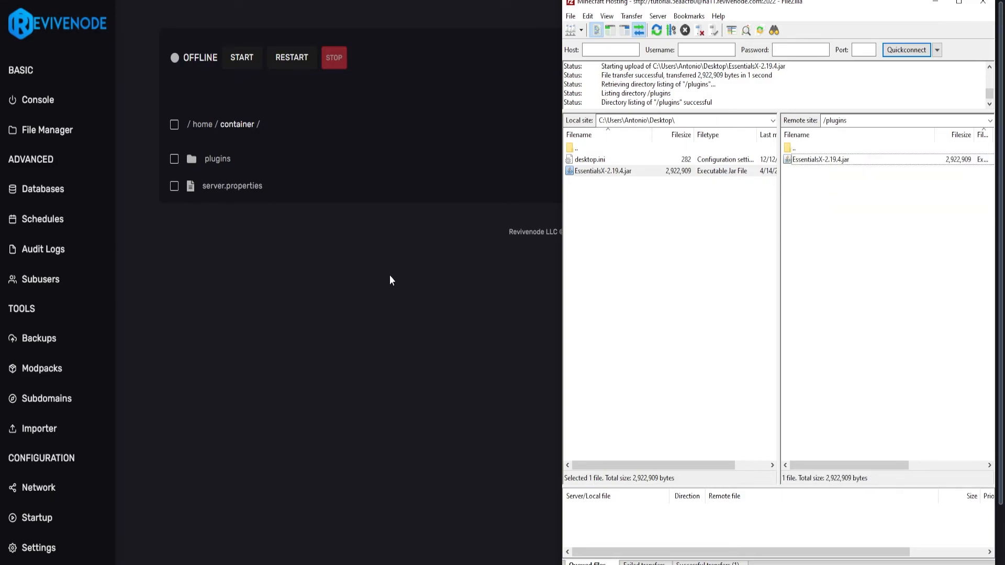